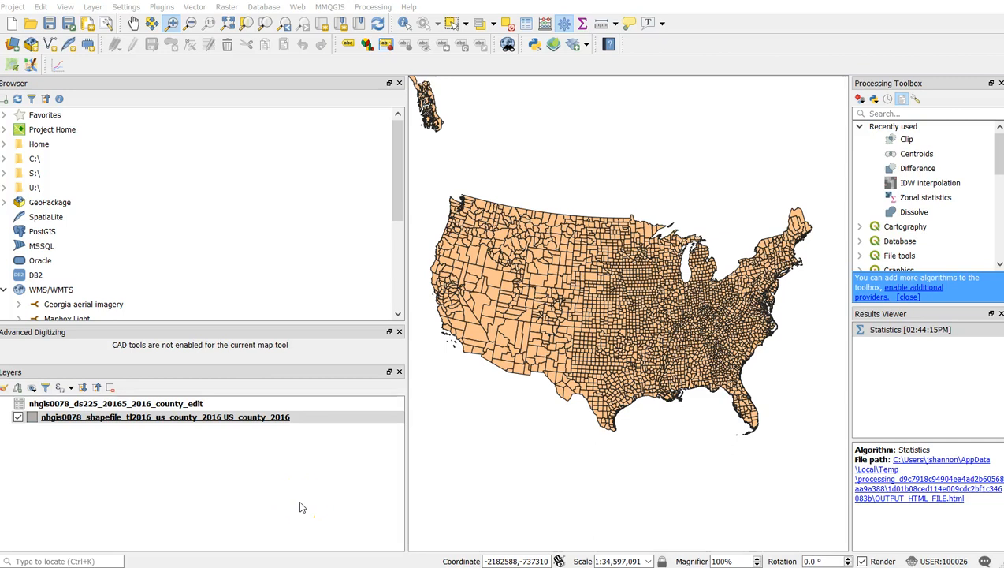
{"action": "mouse_move", "coordinate": [303, 489]}
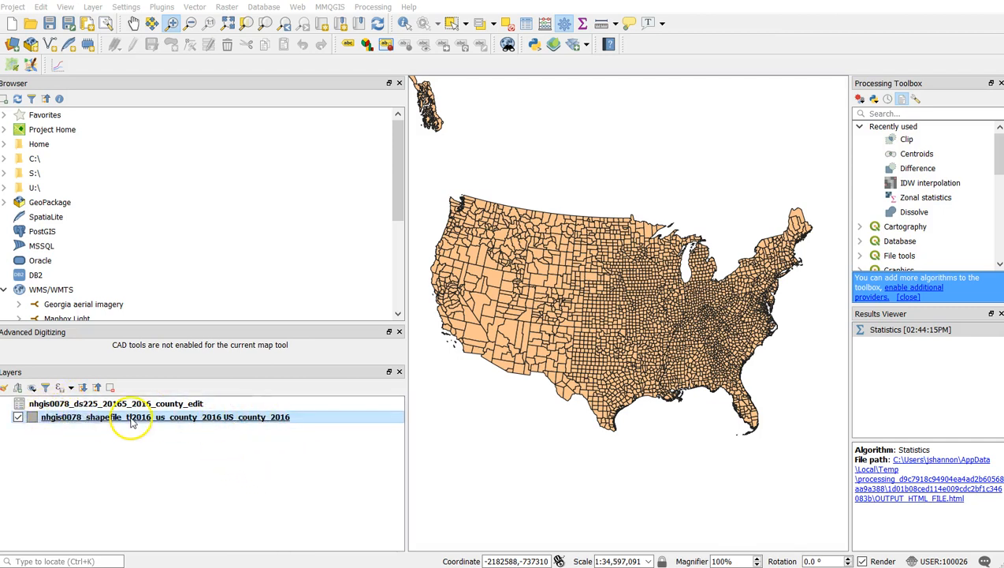
Bring up the county layer's Layer Properties at the Symbology page after a look at Labels
{"action": "right_click", "coordinate": [132, 417]}
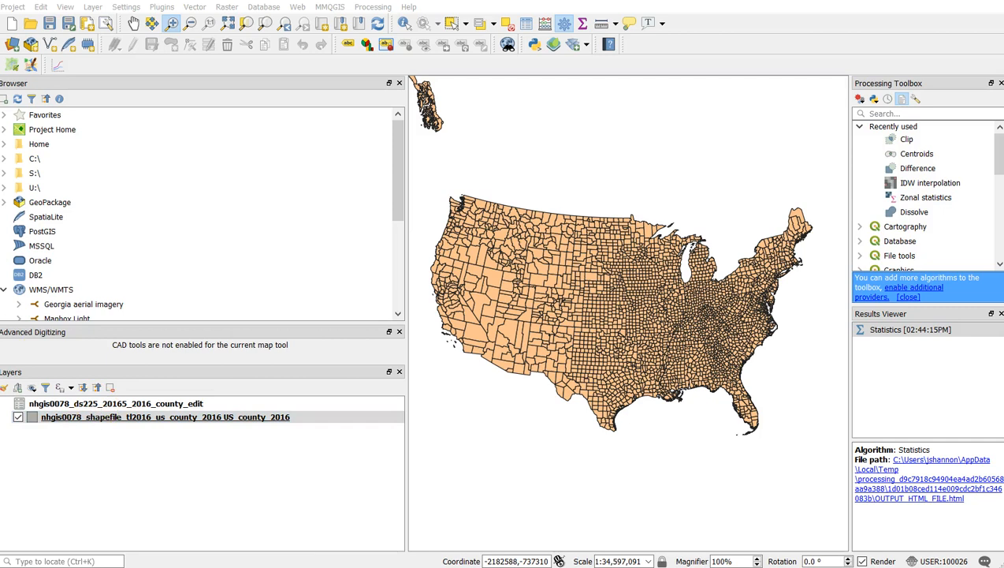
{"action": "double_click", "coordinate": [161, 416]}
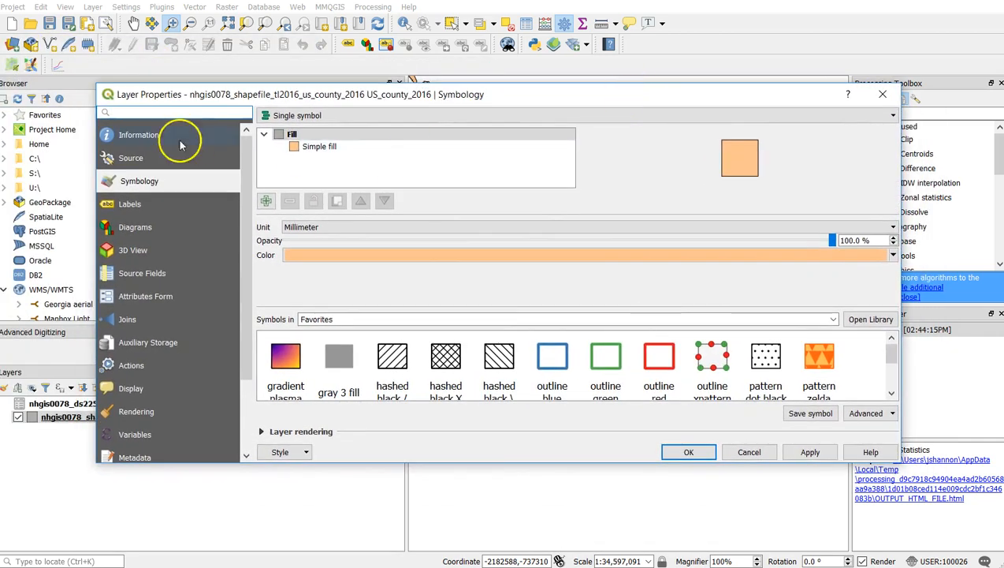
{"action": "left_click", "coordinate": [132, 204]}
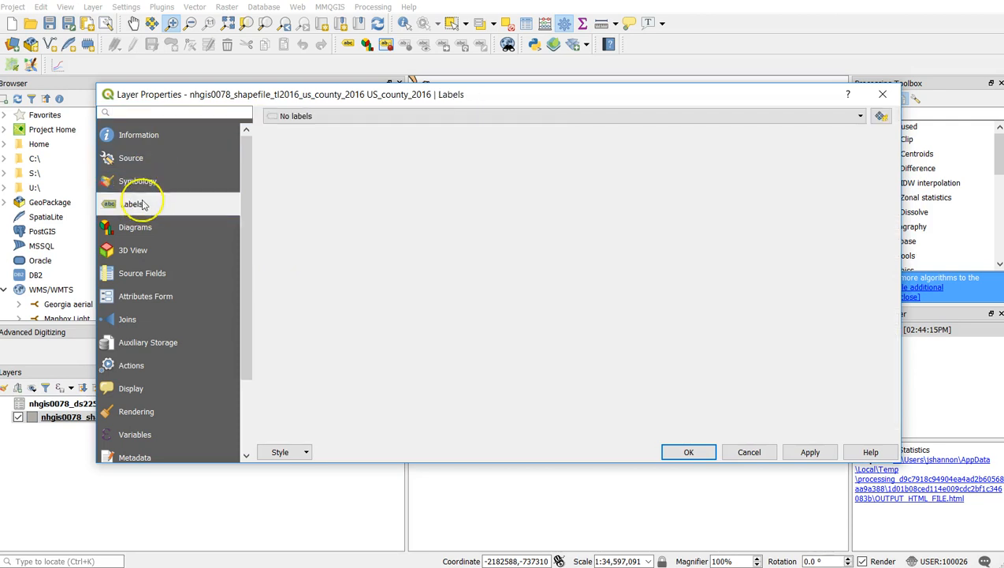
{"action": "left_click", "coordinate": [139, 180]}
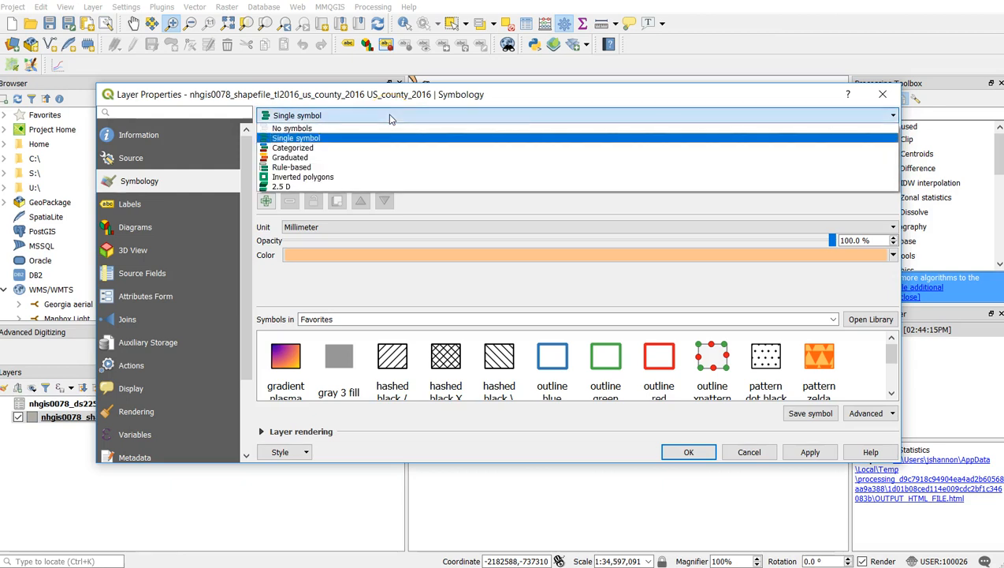
Switch to a Graduated renderer on the mfg_pct field with the magma colour ramp
{"action": "left_click", "coordinate": [290, 158]}
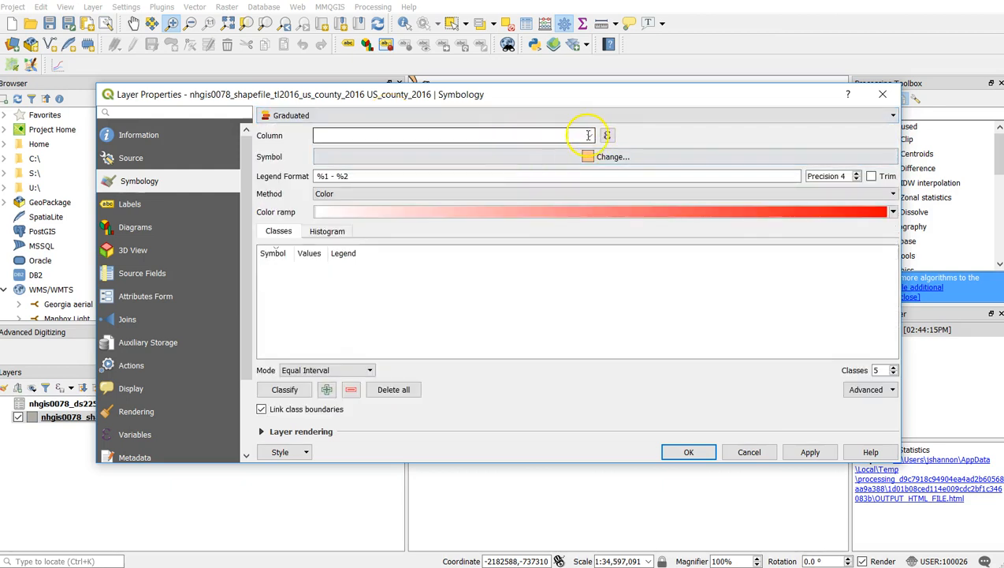
{"action": "left_click", "coordinate": [588, 136]}
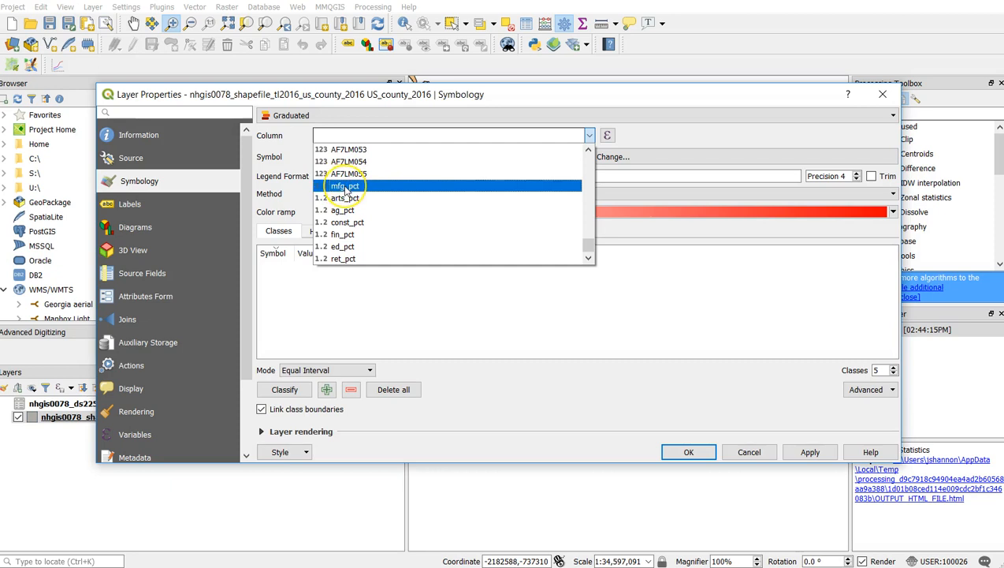
{"action": "left_click", "coordinate": [344, 186]}
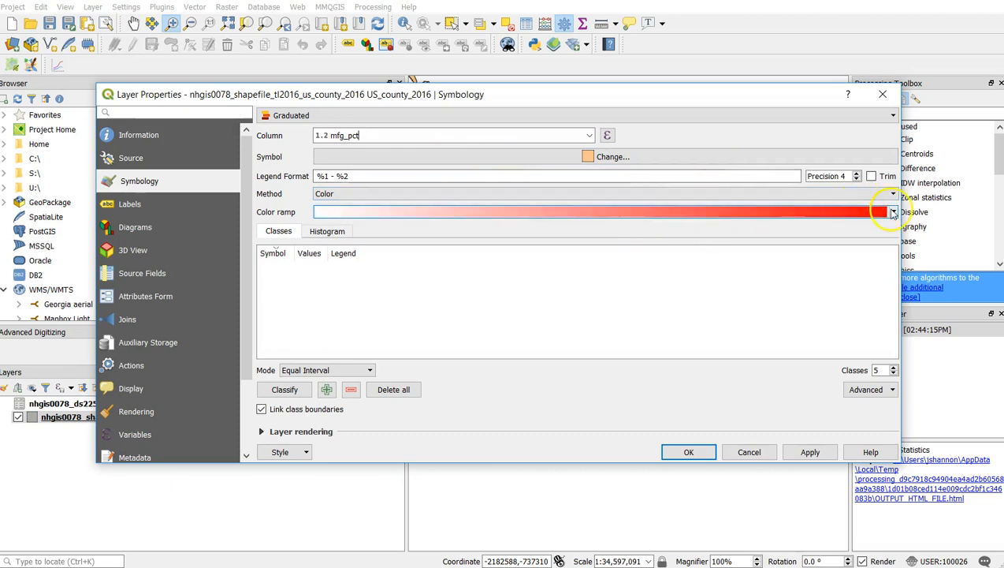
{"action": "left_click", "coordinate": [892, 211]}
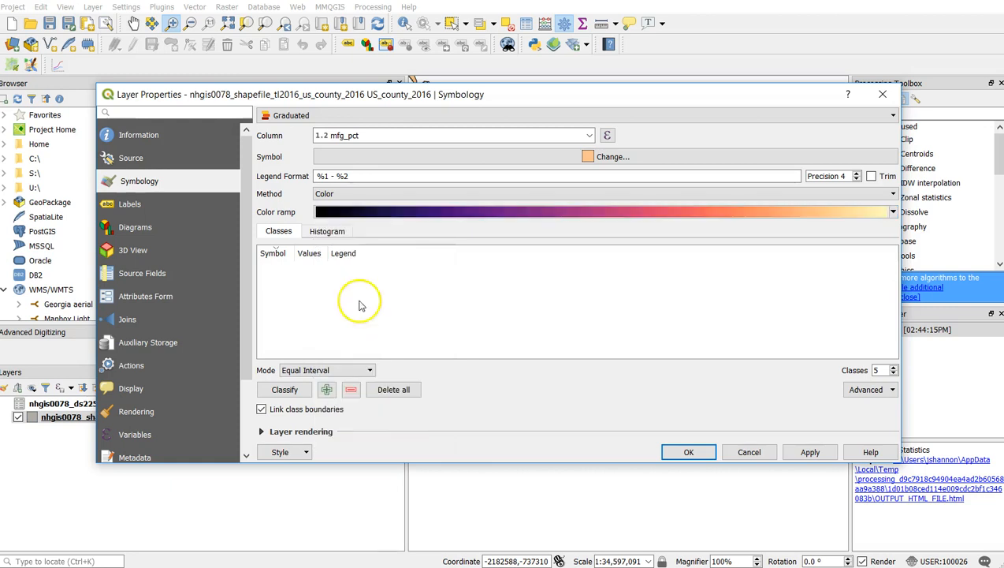
{"action": "mouse_move", "coordinate": [577, 233]}
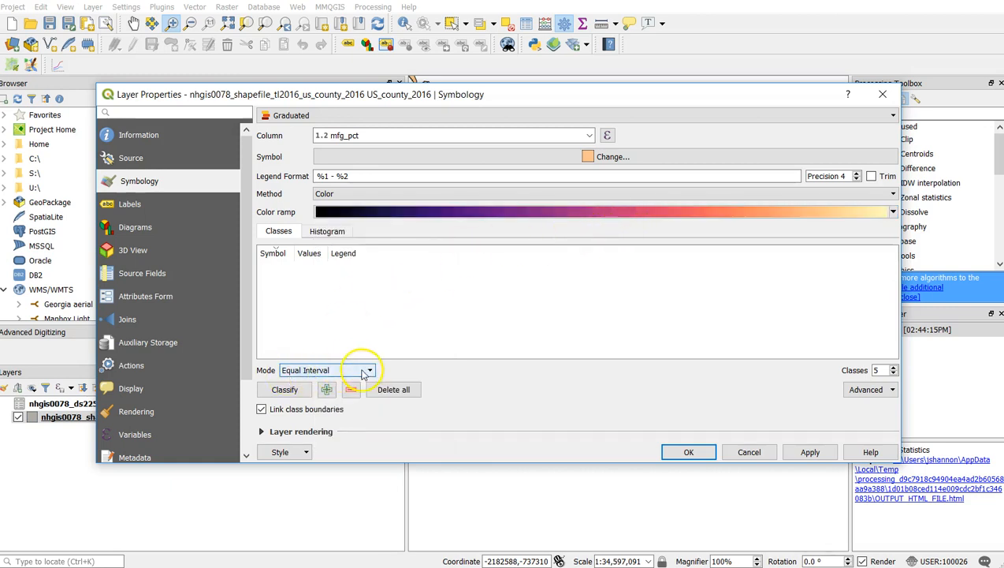
Classify mfg_pct into five Natural Breaks (Jenks) classes spanning 0.0 to 61.4
{"action": "left_click", "coordinate": [369, 369]}
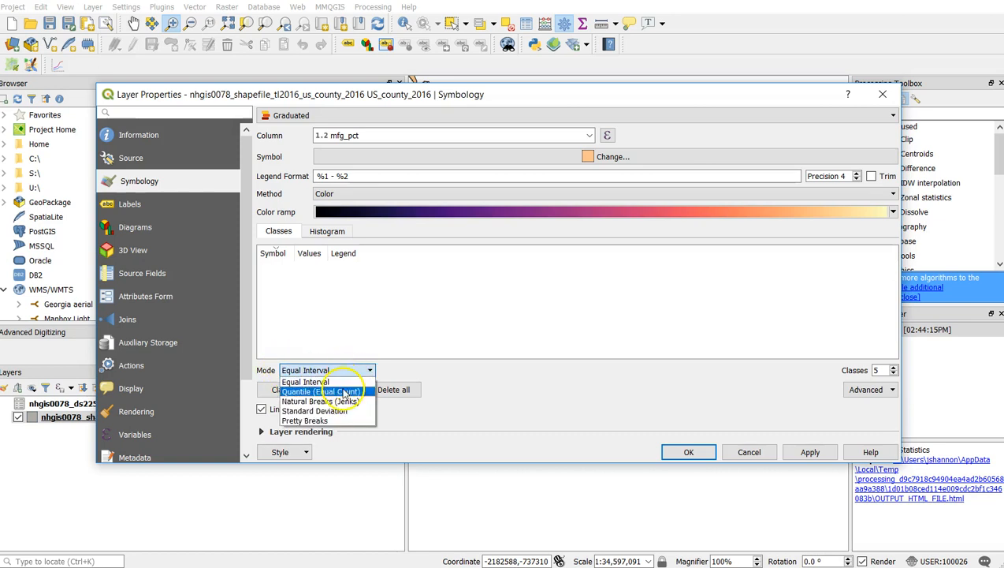
{"action": "left_click", "coordinate": [316, 400]}
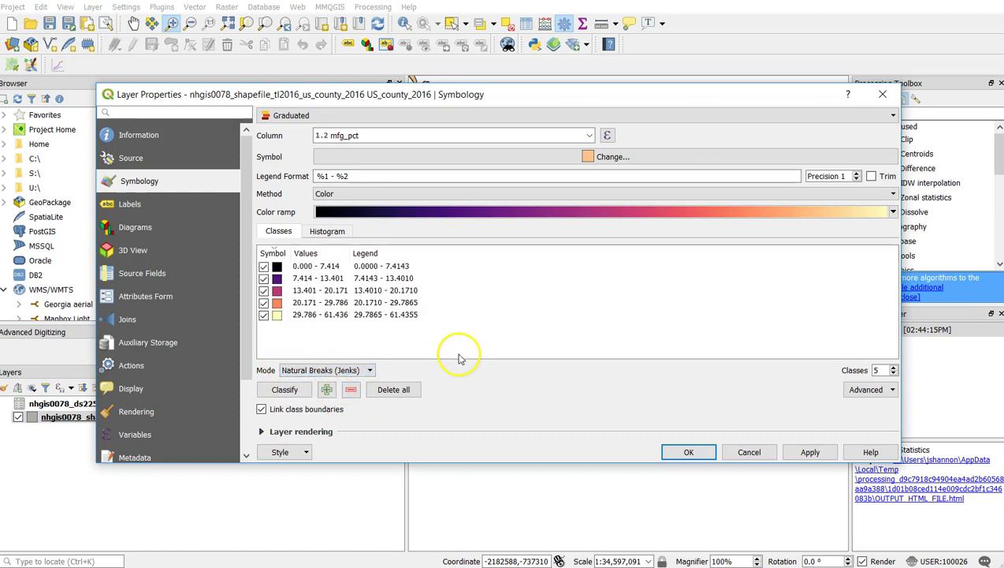
{"action": "mouse_move", "coordinate": [422, 384]}
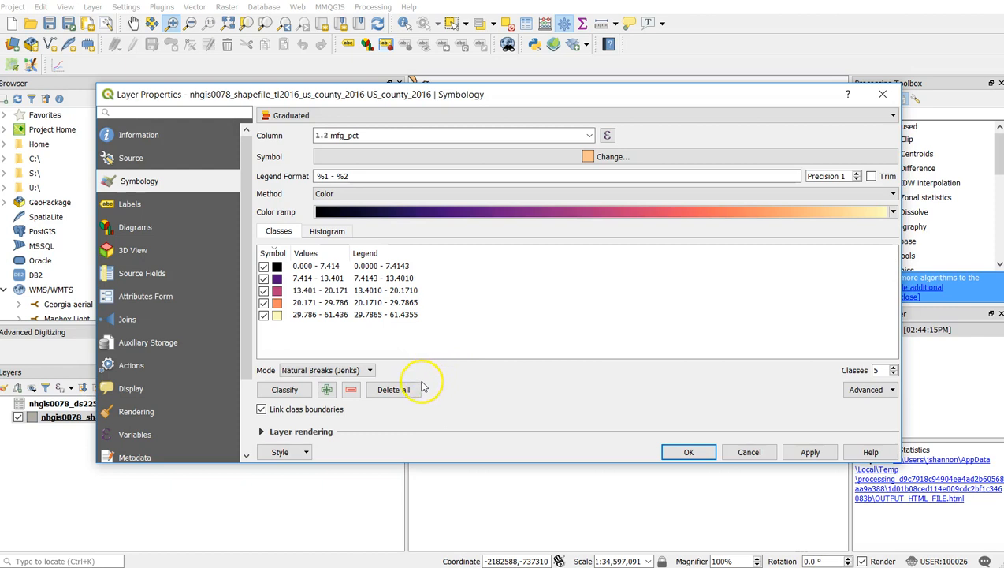
{"action": "left_click", "coordinate": [286, 389]}
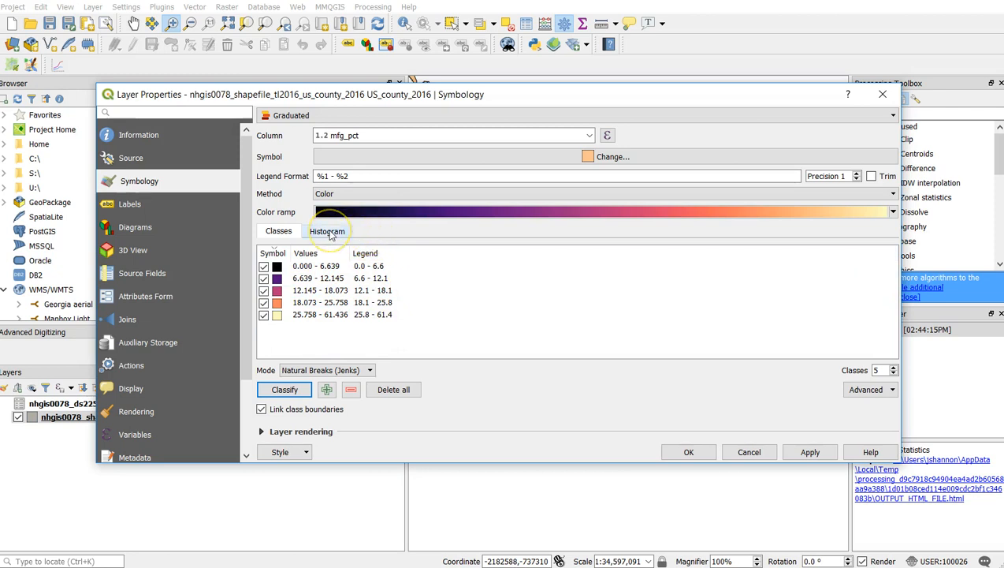
{"action": "left_click", "coordinate": [327, 230]}
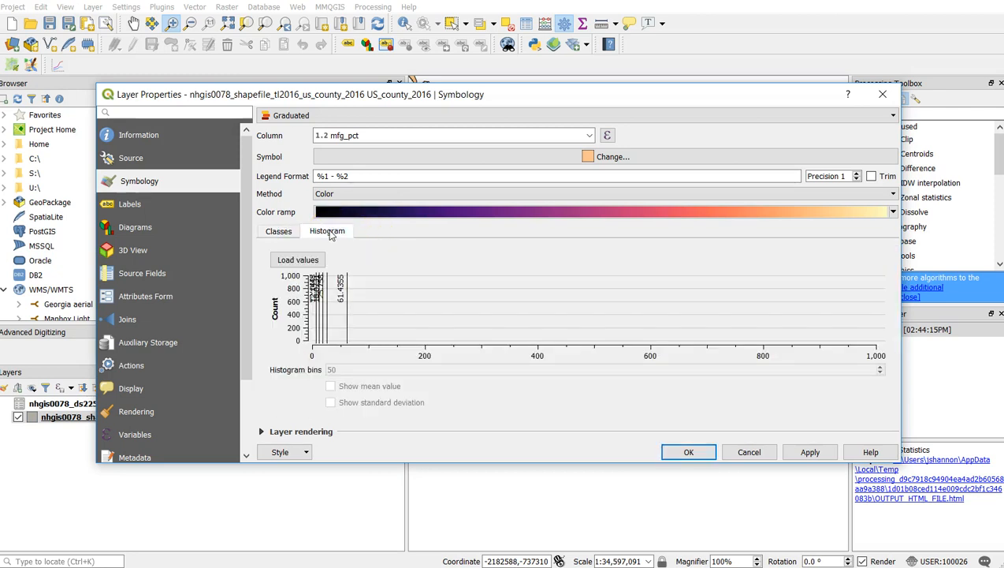
{"action": "left_click", "coordinate": [297, 258]}
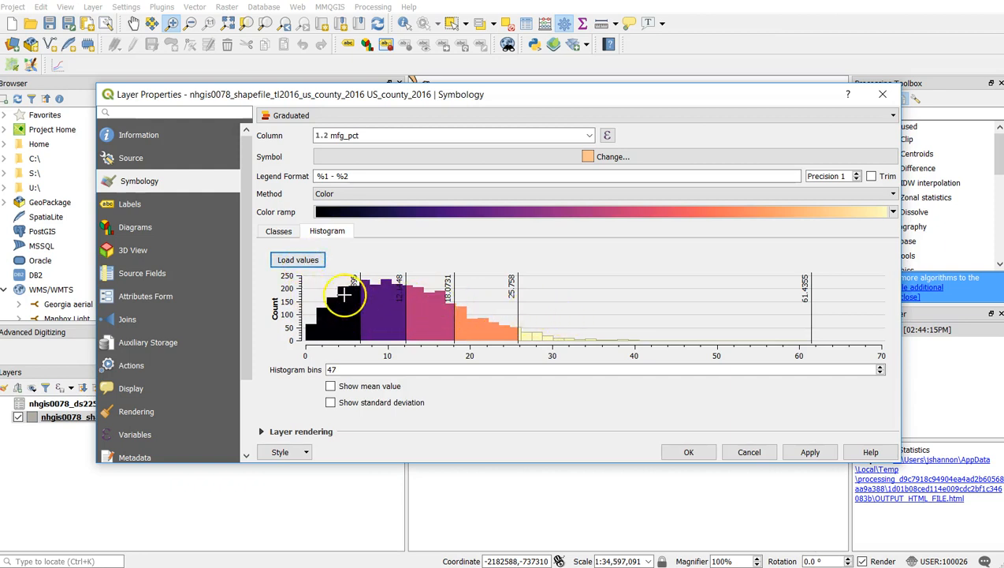
{"action": "mouse_move", "coordinate": [277, 230]}
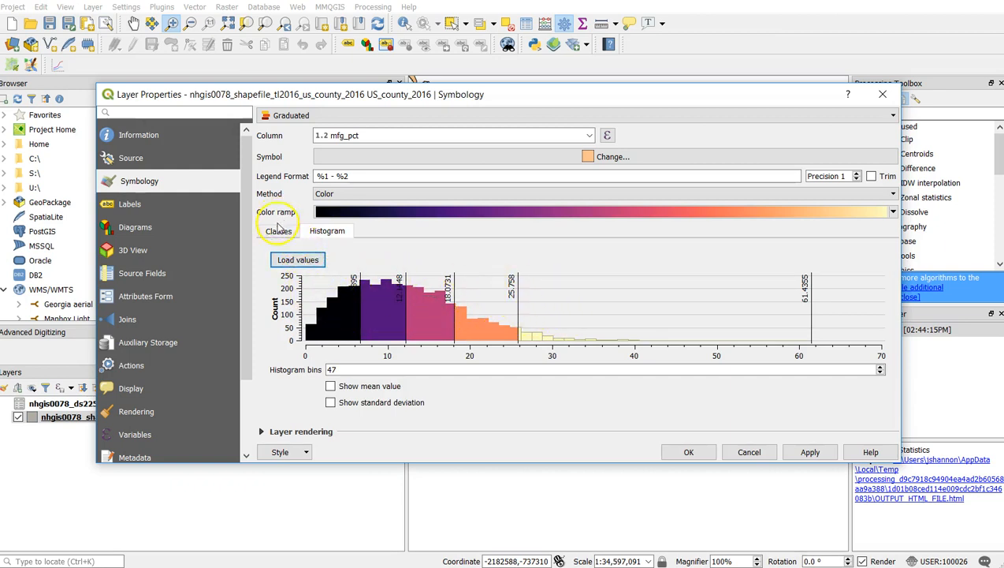
{"action": "left_click", "coordinate": [278, 230]}
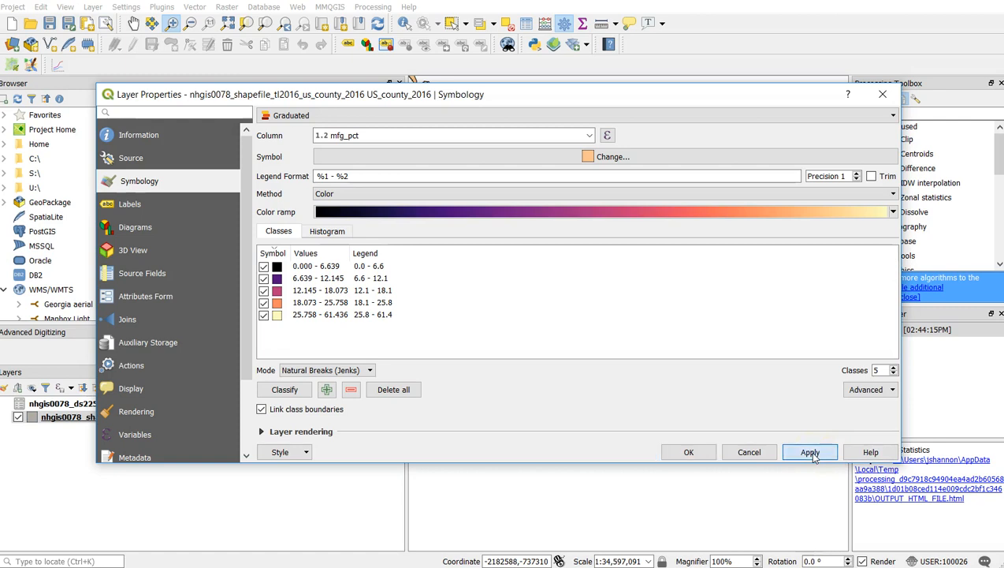
Apply the graduated style to the map and reopen the county layer's properties
{"action": "left_click", "coordinate": [811, 451]}
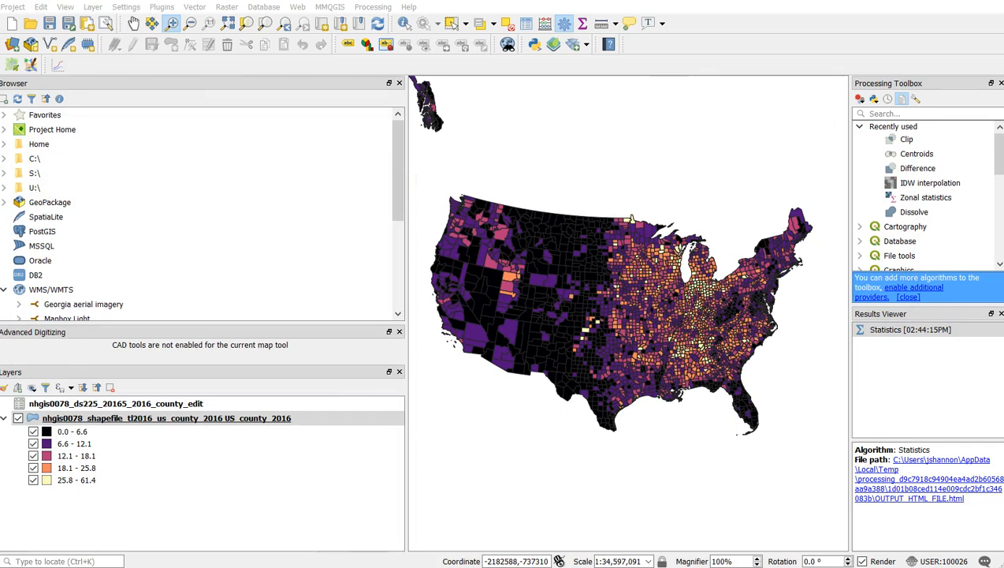
{"action": "double_click", "coordinate": [166, 417]}
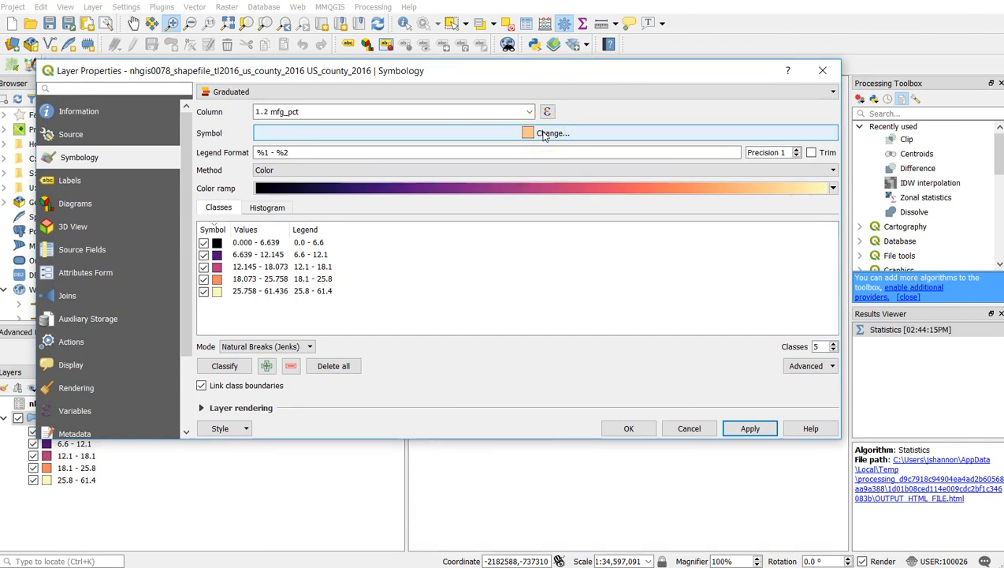
Give the class symbol's simple fill a transparent stroke so county outlines vanish
{"action": "left_click", "coordinate": [544, 133]}
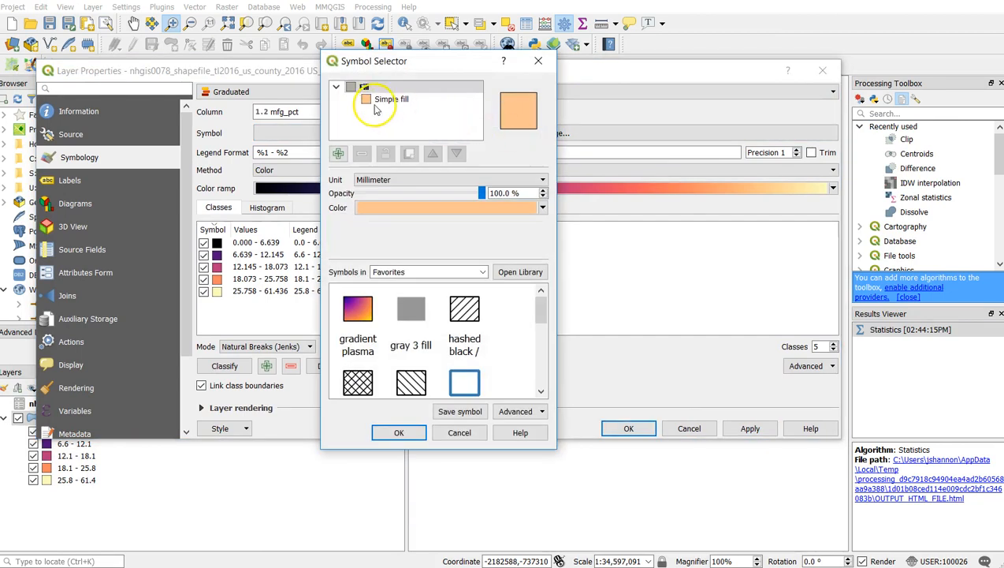
{"action": "left_click", "coordinate": [391, 98]}
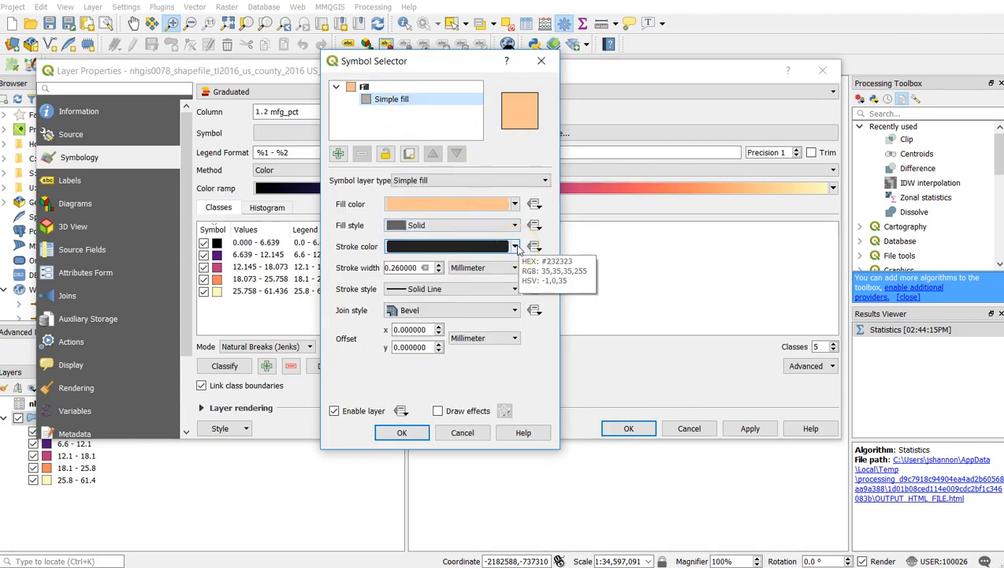
{"action": "left_click", "coordinate": [514, 246]}
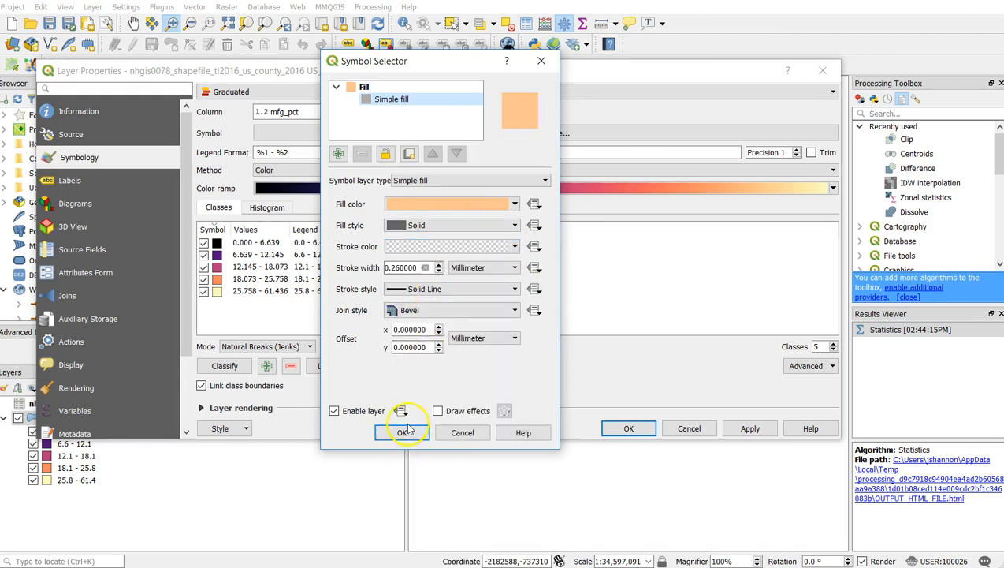
{"action": "left_click", "coordinate": [401, 432]}
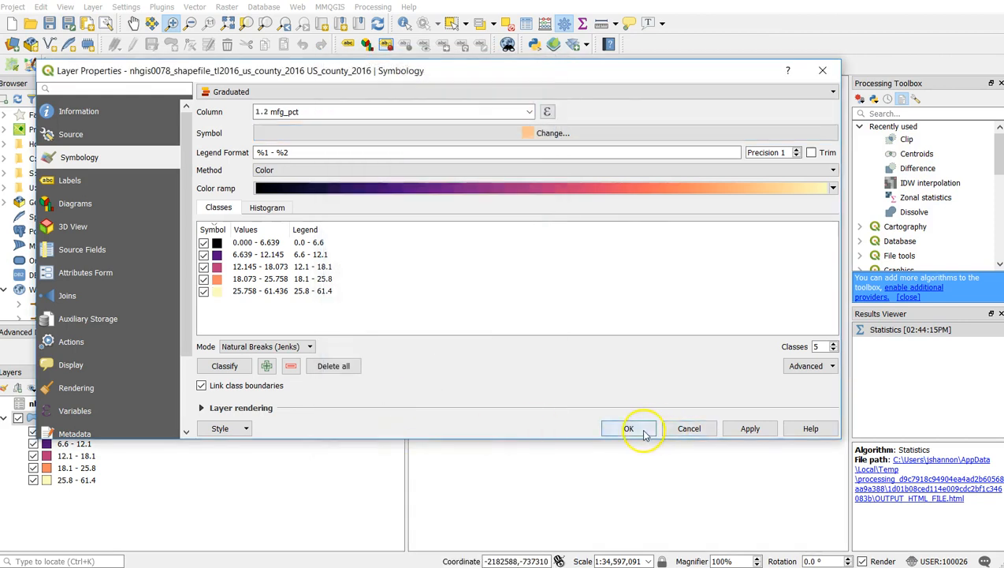
Confirm the properties so the map shows shaded counties without boundary lines
{"action": "left_click", "coordinate": [629, 429]}
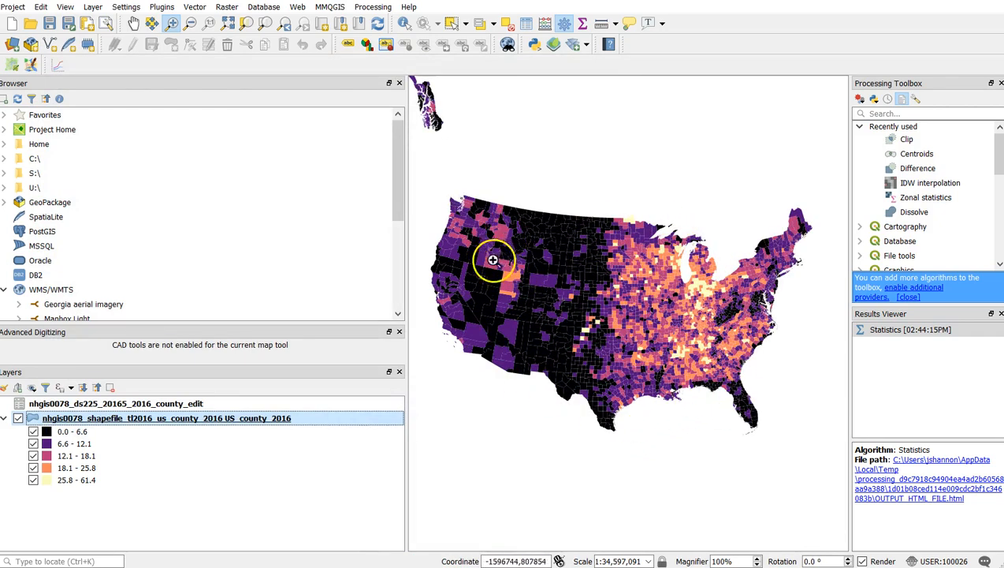
{"action": "mouse_move", "coordinate": [771, 278]}
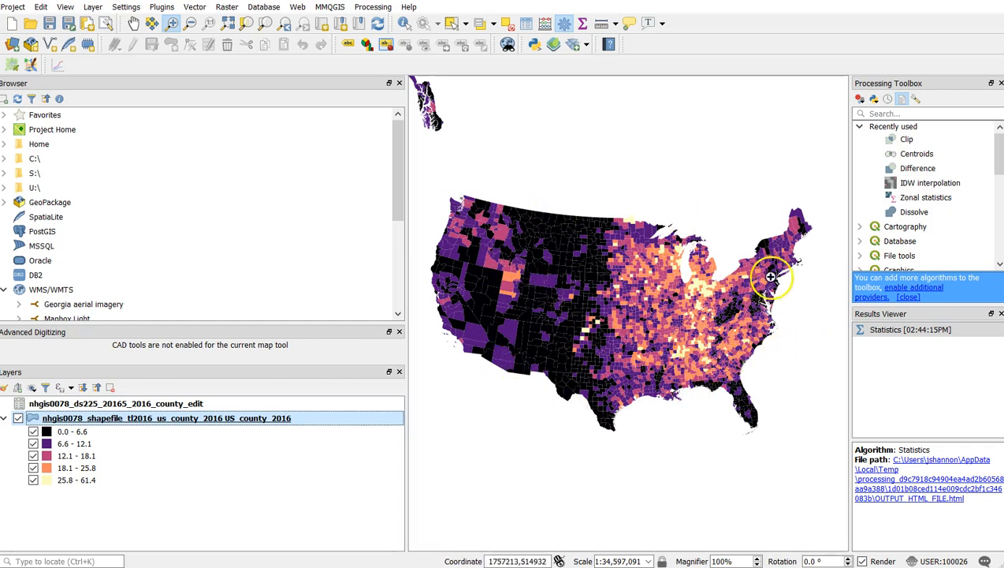
{"action": "mouse_move", "coordinate": [765, 283]}
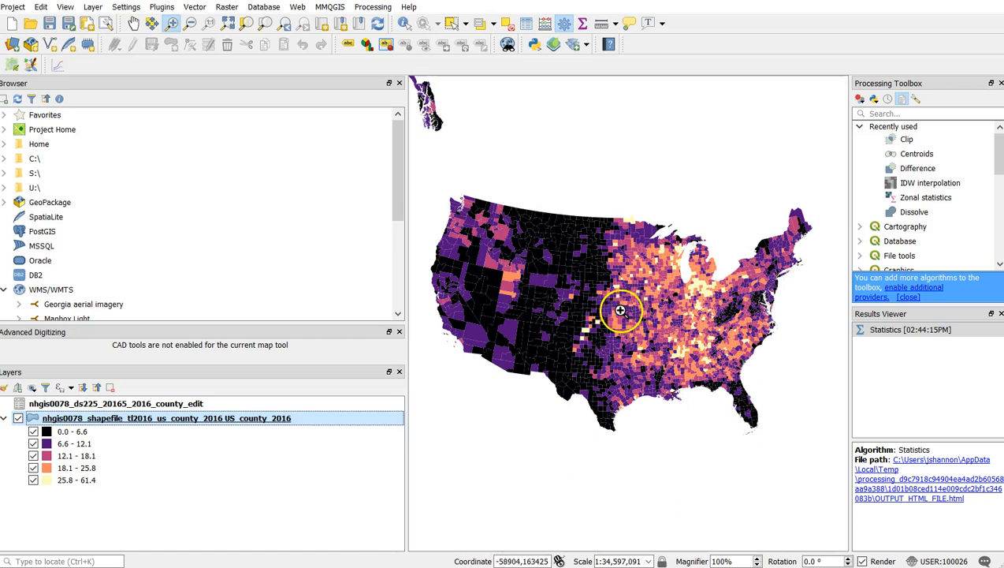
{"action": "mouse_move", "coordinate": [92, 517]}
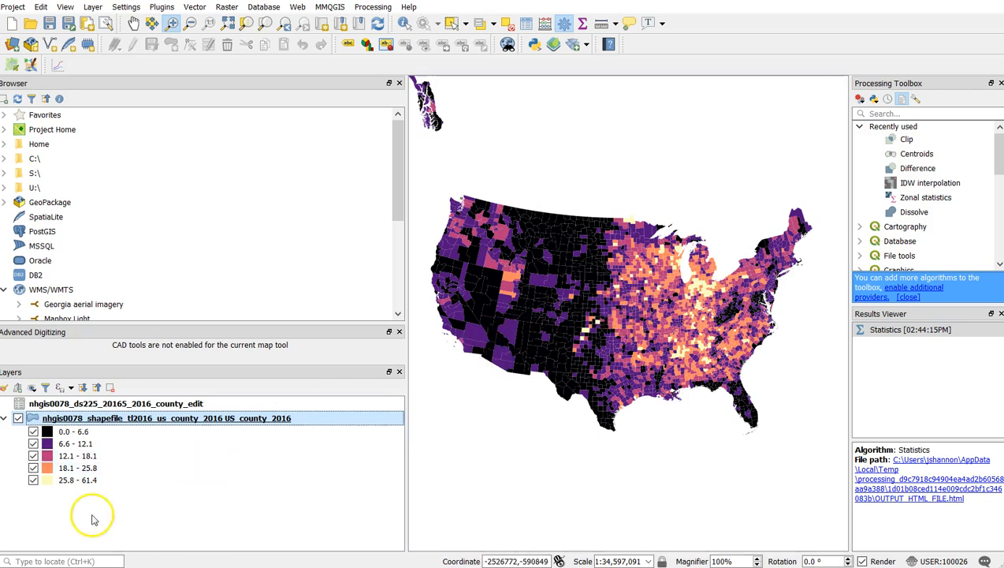